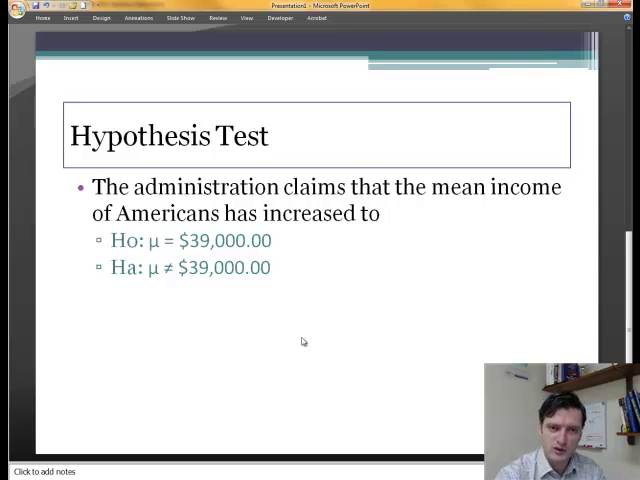
{"action": "mouse_move", "coordinate": [536, 184]}
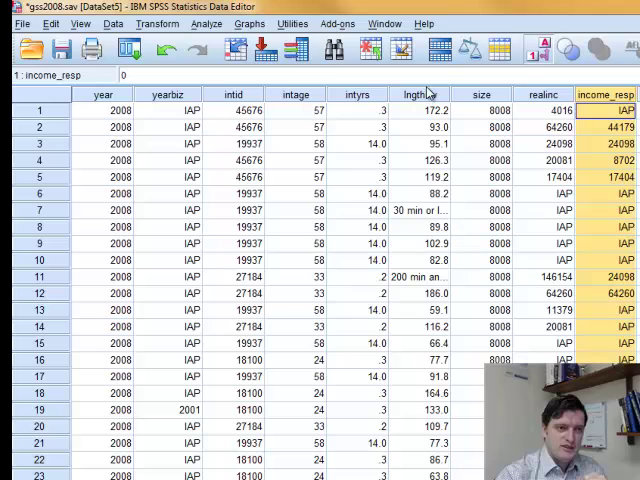
Open the One-Sample T Test dialog from the Analyze > Compare Means menu
{"action": "left_click", "coordinate": [205, 23]}
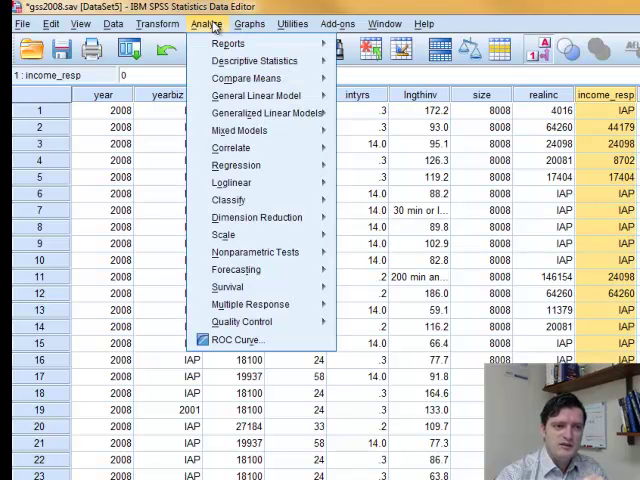
{"action": "mouse_move", "coordinate": [245, 78]}
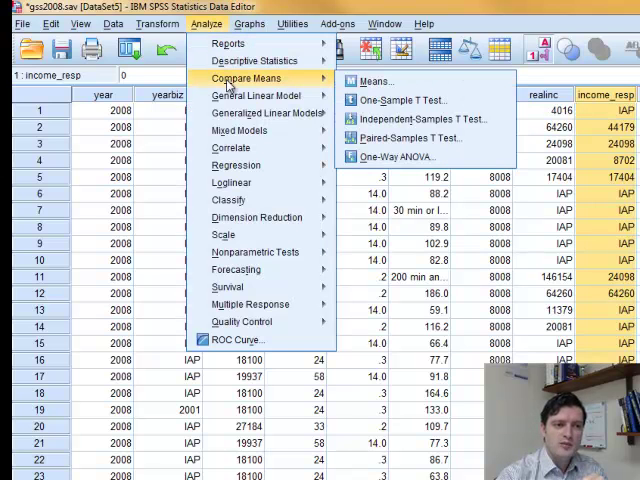
{"action": "mouse_move", "coordinate": [250, 96]}
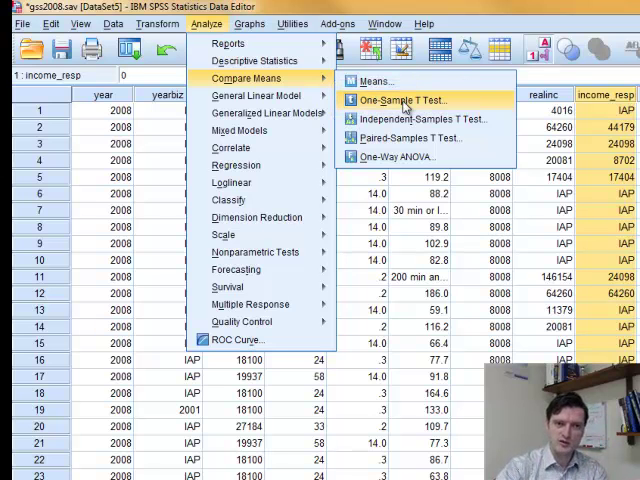
{"action": "left_click", "coordinate": [402, 98]}
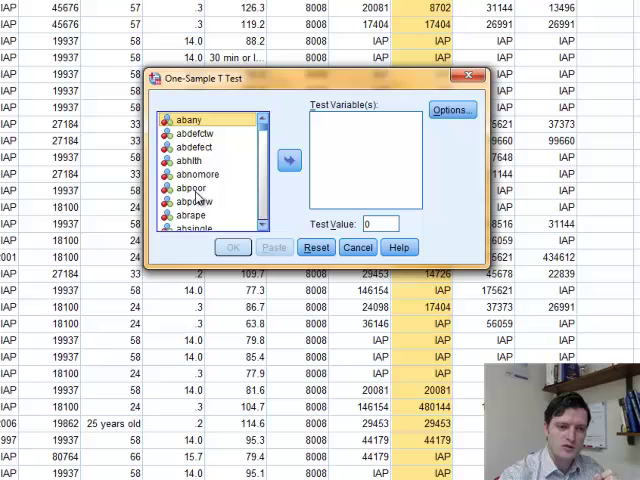
Add income_resp from the variable list as the test variable
{"action": "left_click", "coordinate": [191, 188]}
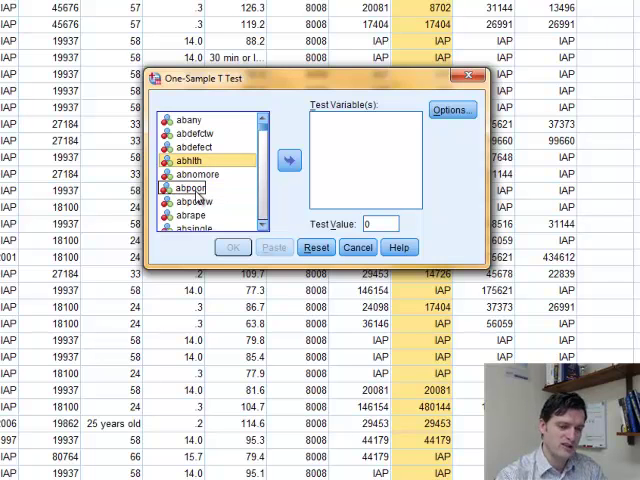
{"action": "scroll", "scroll_direction": "down", "scroll_amount": 3}
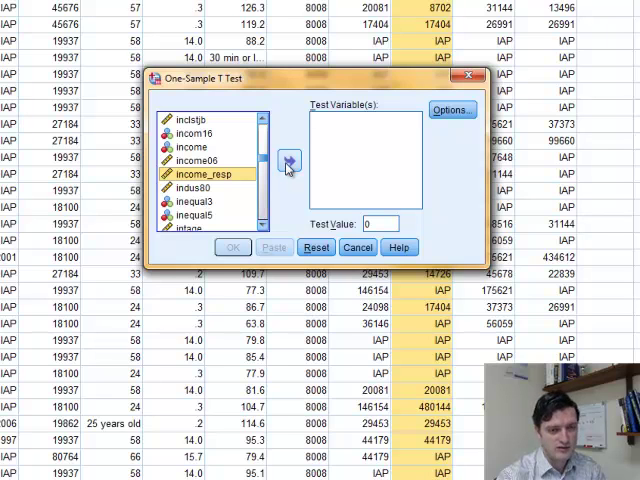
{"action": "left_click", "coordinate": [288, 161]}
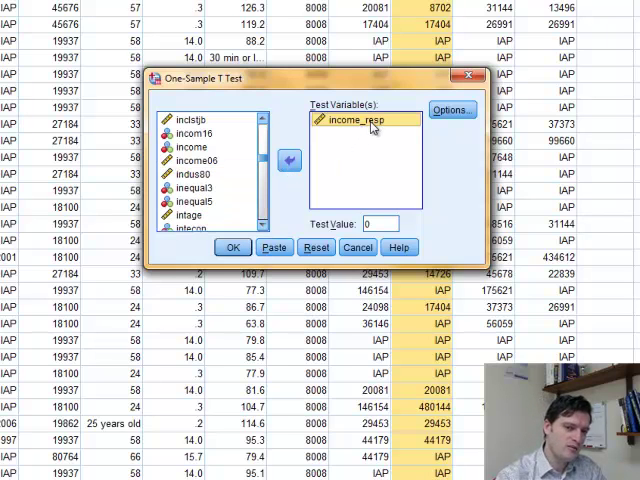
{"action": "left_click", "coordinate": [350, 119]}
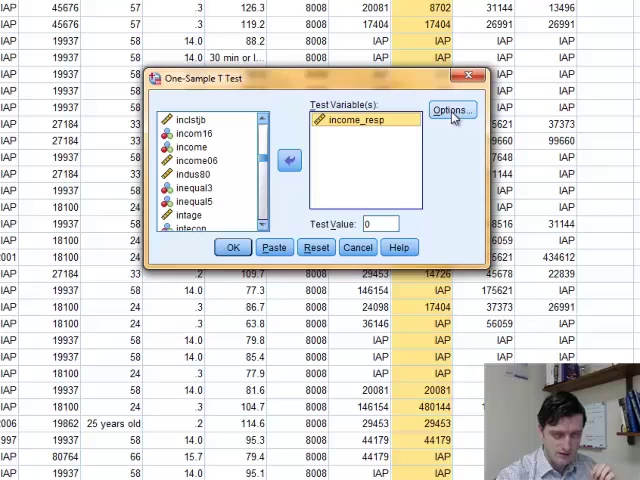
{"action": "left_click", "coordinate": [451, 110]}
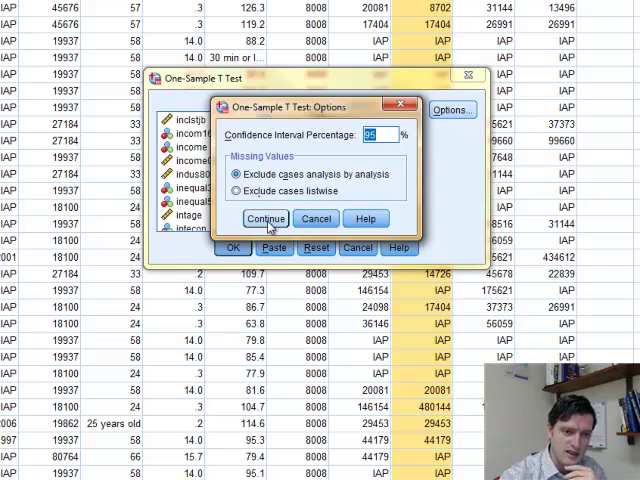
{"action": "left_click", "coordinate": [264, 218]}
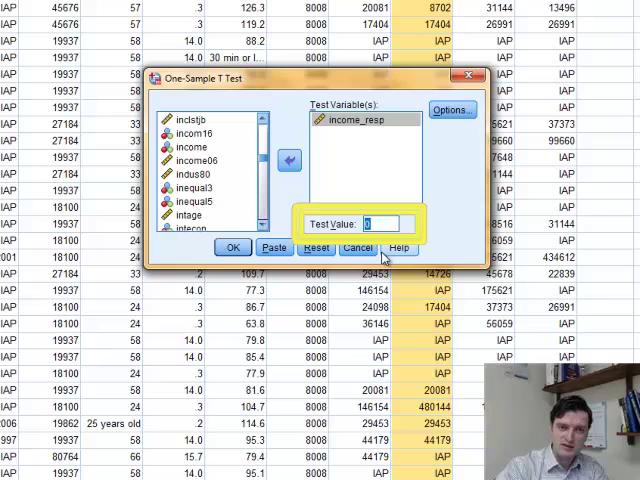
Test income_resp against a test value of 39000 and run the t-test
{"action": "type", "text": "3"}
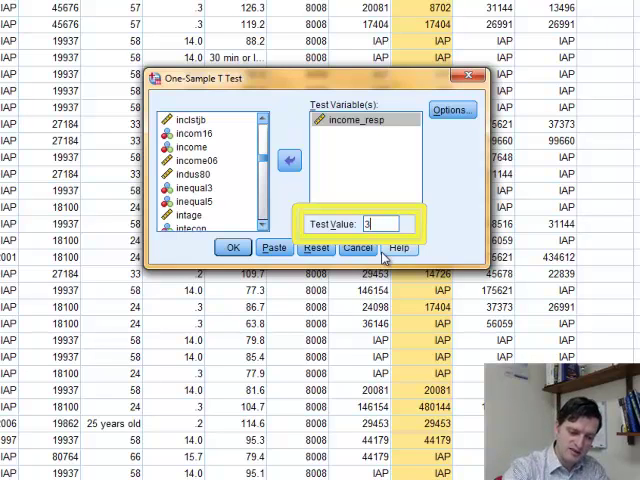
{"action": "type", "text": "9000"}
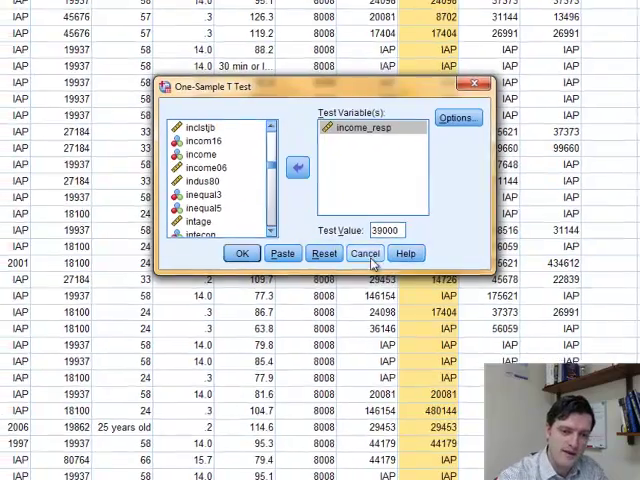
{"action": "left_click", "coordinate": [241, 253]}
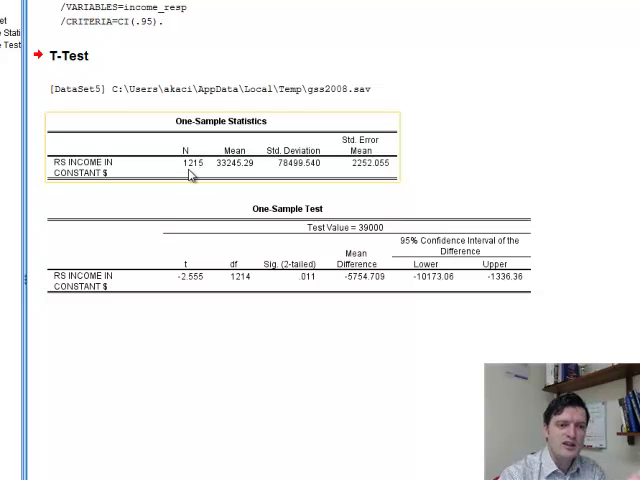
{"action": "mouse_move", "coordinate": [190, 172]}
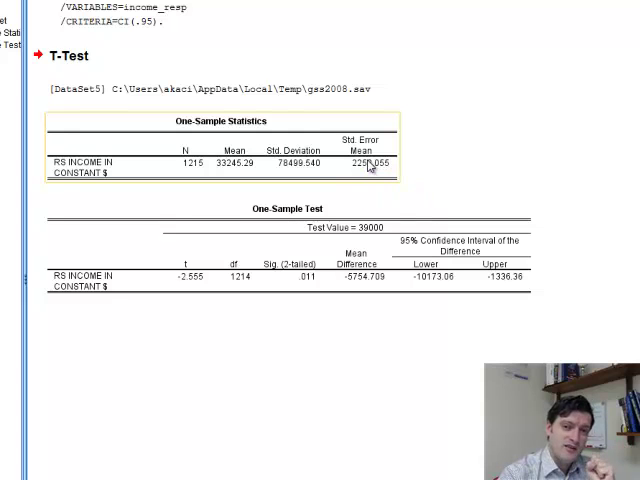
{"action": "mouse_move", "coordinate": [370, 165]}
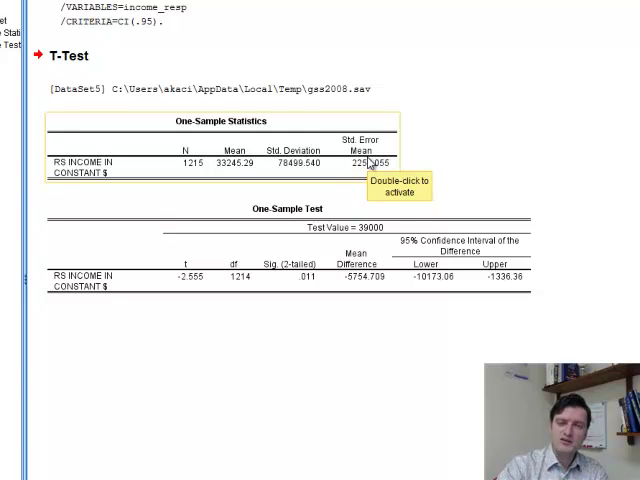
{"action": "mouse_move", "coordinate": [370, 162]}
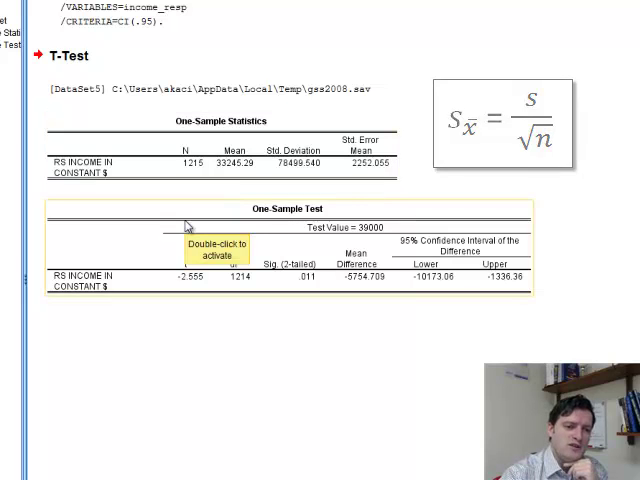
{"action": "left_click", "coordinate": [285, 237]}
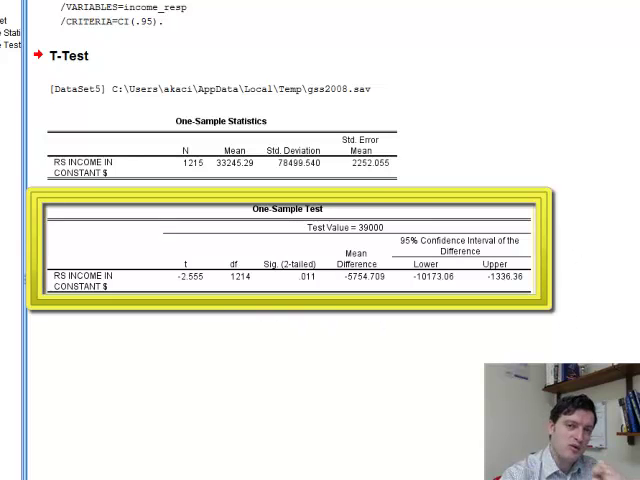
{"action": "mouse_move", "coordinate": [197, 315]}
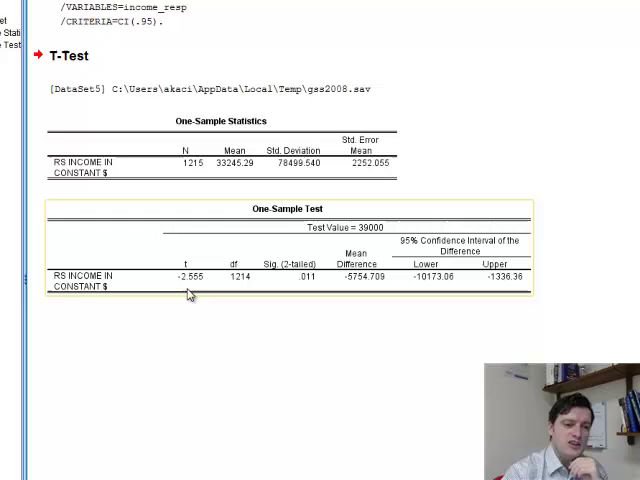
{"action": "mouse_move", "coordinate": [190, 290]}
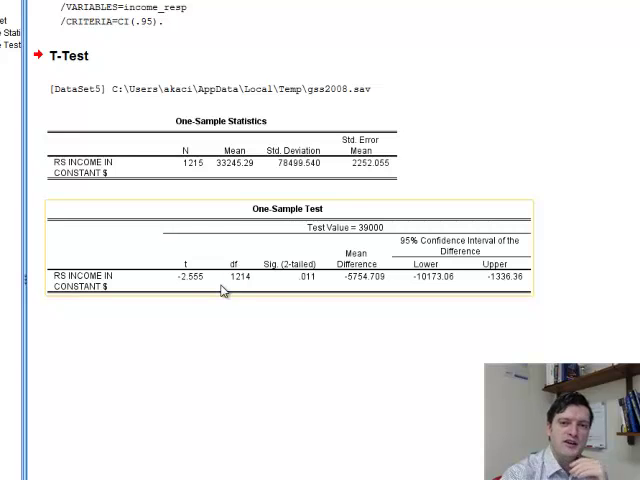
{"action": "mouse_move", "coordinate": [222, 291]}
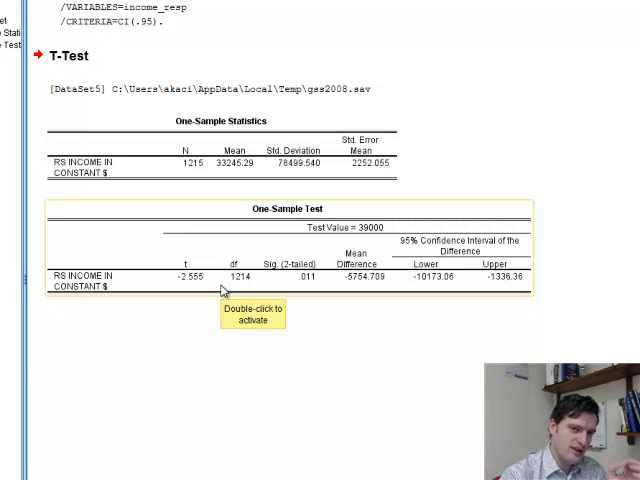
{"action": "scroll", "scroll_direction": "down", "scroll_amount": 3}
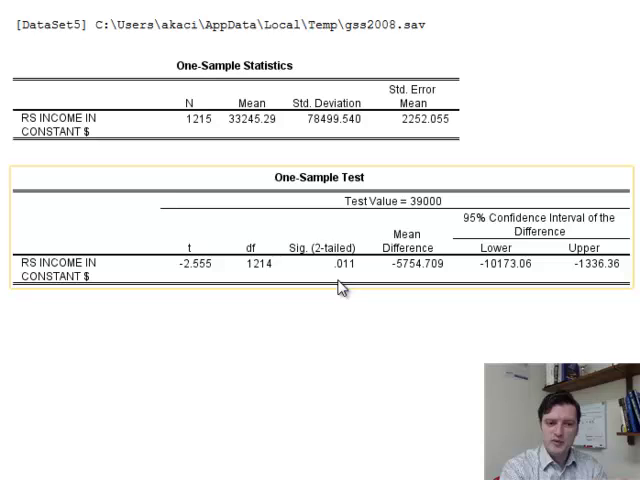
{"action": "mouse_move", "coordinate": [343, 293]}
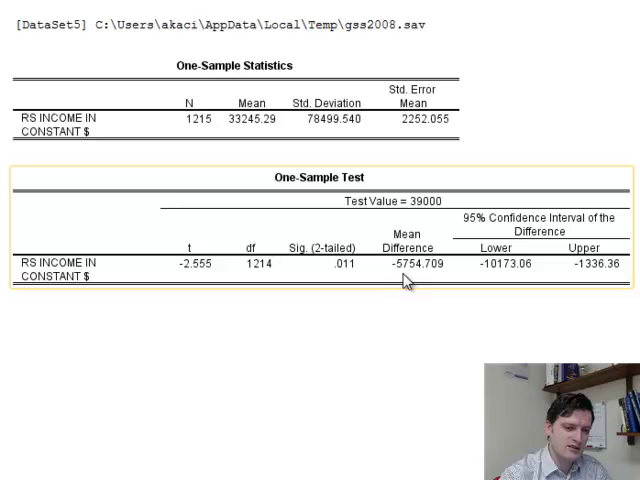
{"action": "mouse_move", "coordinate": [405, 280]}
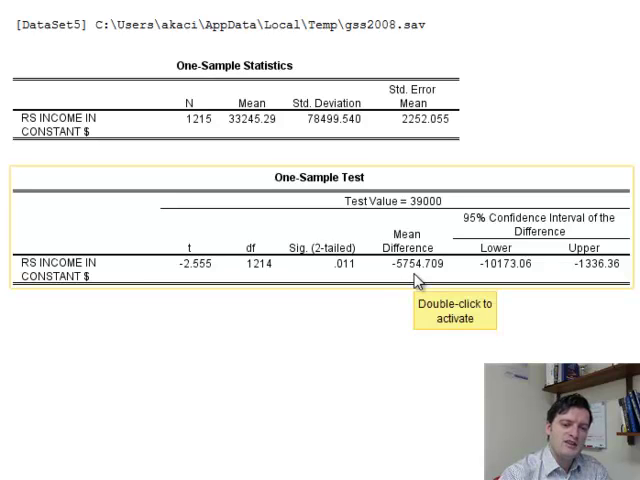
{"action": "mouse_move", "coordinate": [403, 287]}
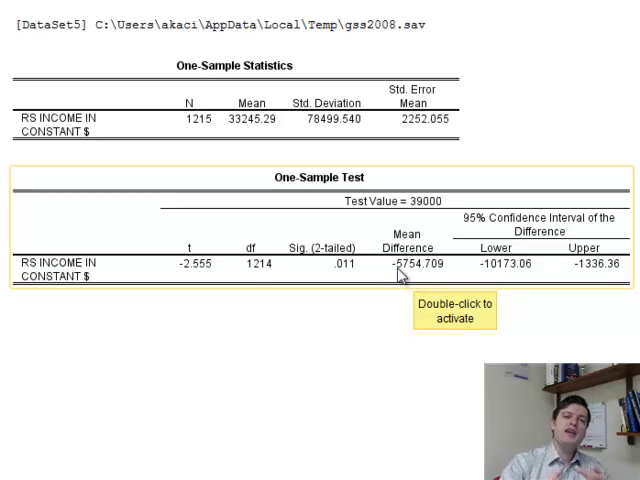
{"action": "mouse_move", "coordinate": [398, 278]}
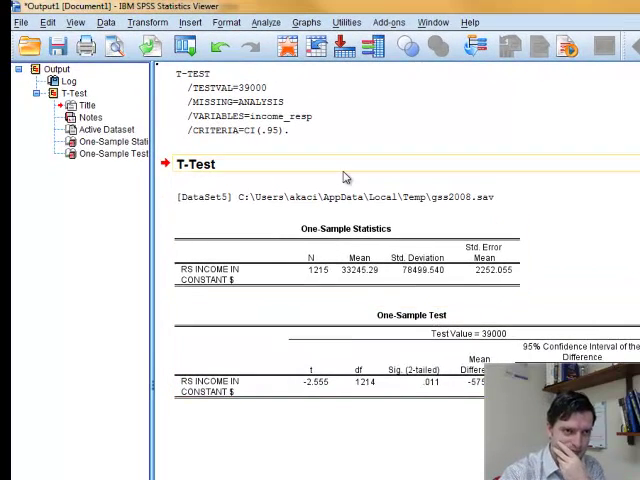
Open the Explore dialog from Analyze > Descriptive Statistics
{"action": "left_click", "coordinate": [265, 22]}
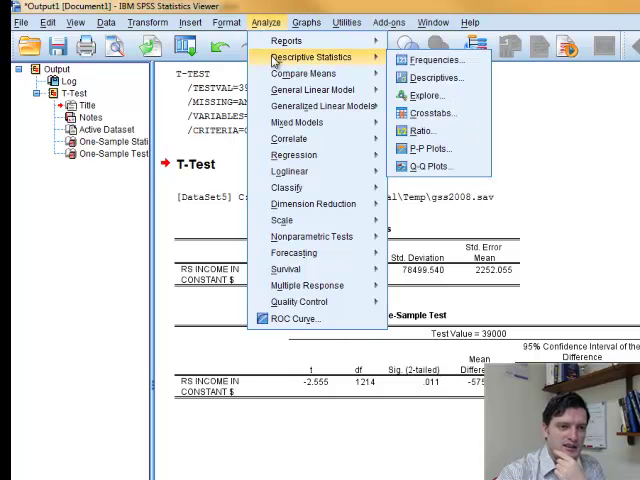
{"action": "mouse_move", "coordinate": [303, 72]}
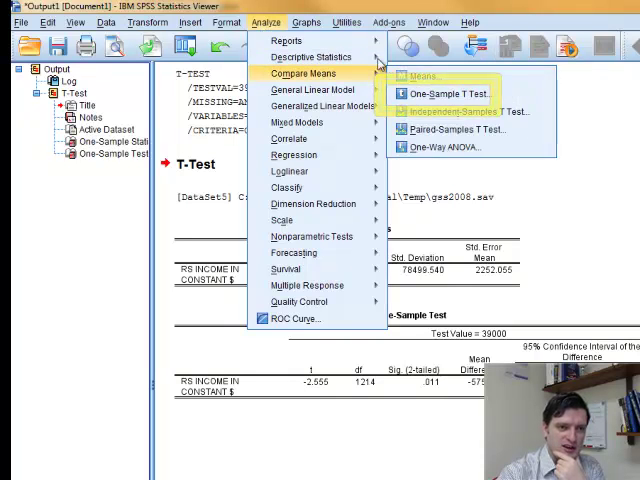
{"action": "mouse_move", "coordinate": [310, 57]}
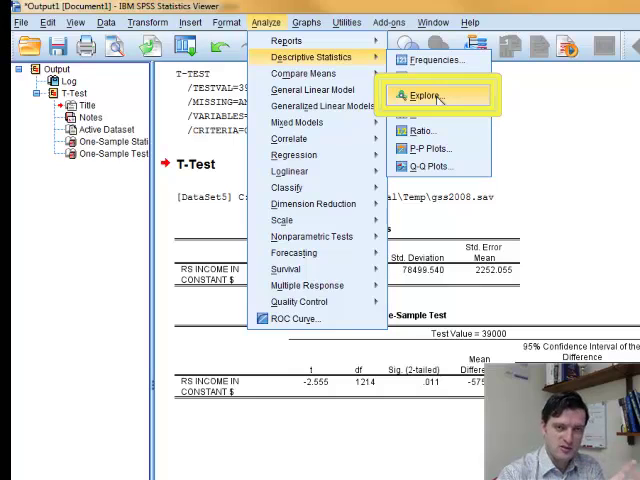
{"action": "left_click", "coordinate": [424, 96]}
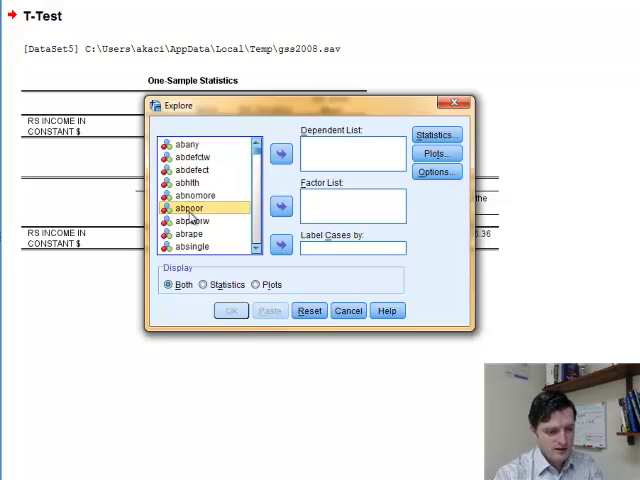
Explore income_resp with 95% mean-interval descriptives, statistics-only display, and run it
{"action": "scroll", "scroll_direction": "down", "scroll_amount": 3}
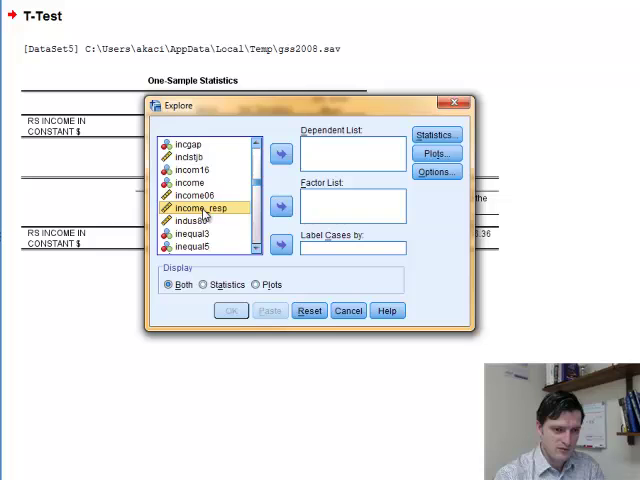
{"action": "left_click", "coordinate": [280, 153]}
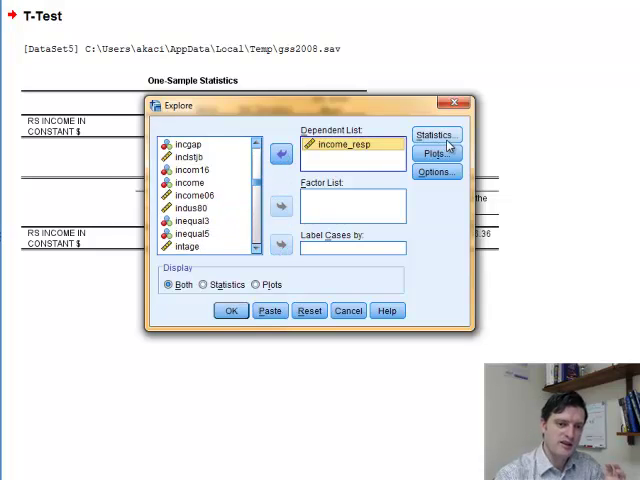
{"action": "left_click", "coordinate": [435, 134]}
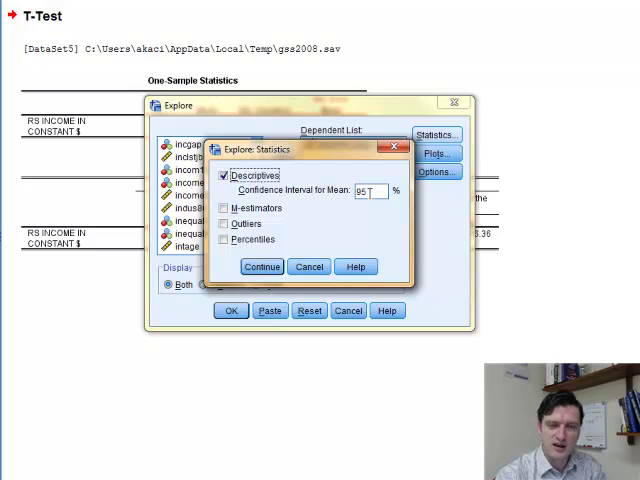
{"action": "left_click", "coordinate": [261, 266]}
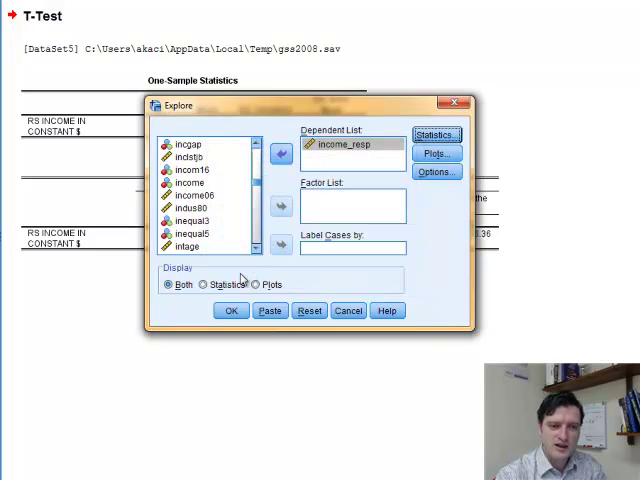
{"action": "left_click", "coordinate": [205, 284]}
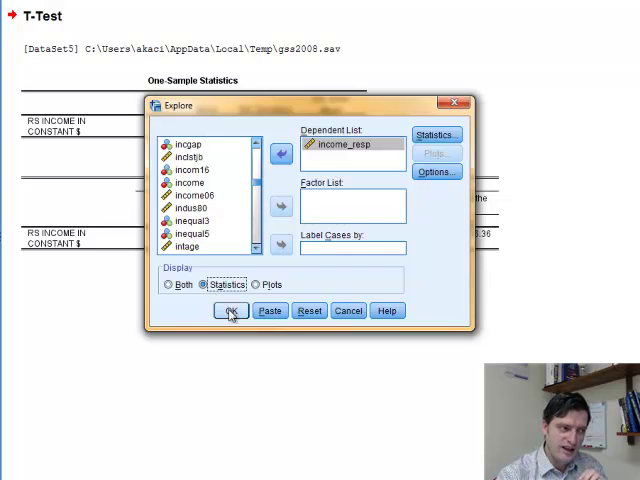
{"action": "left_click", "coordinate": [231, 310]}
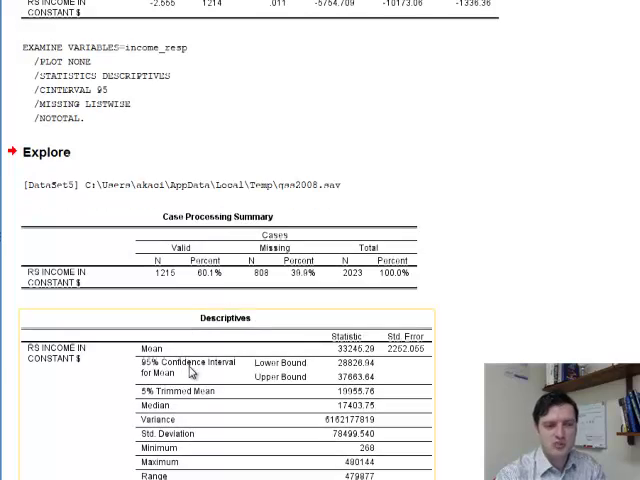
{"action": "scroll", "scroll_direction": "down", "scroll_amount": 3}
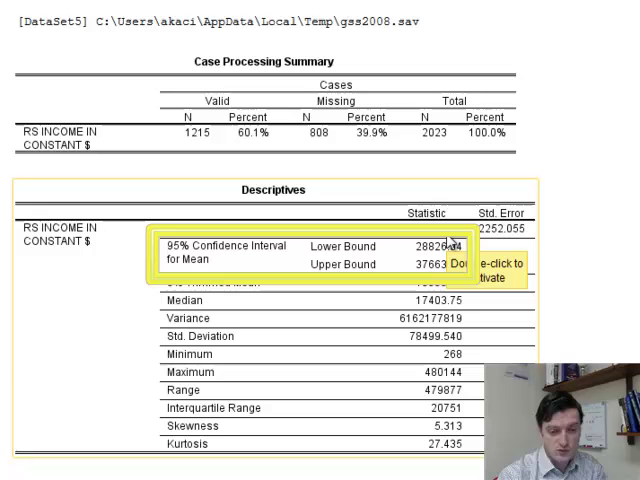
{"action": "mouse_move", "coordinate": [197, 268]}
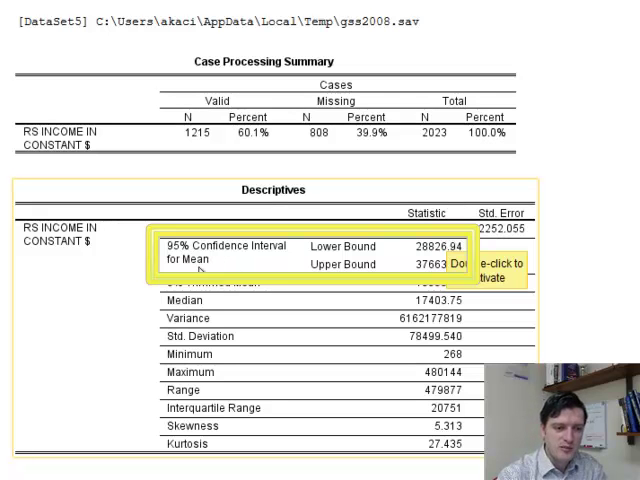